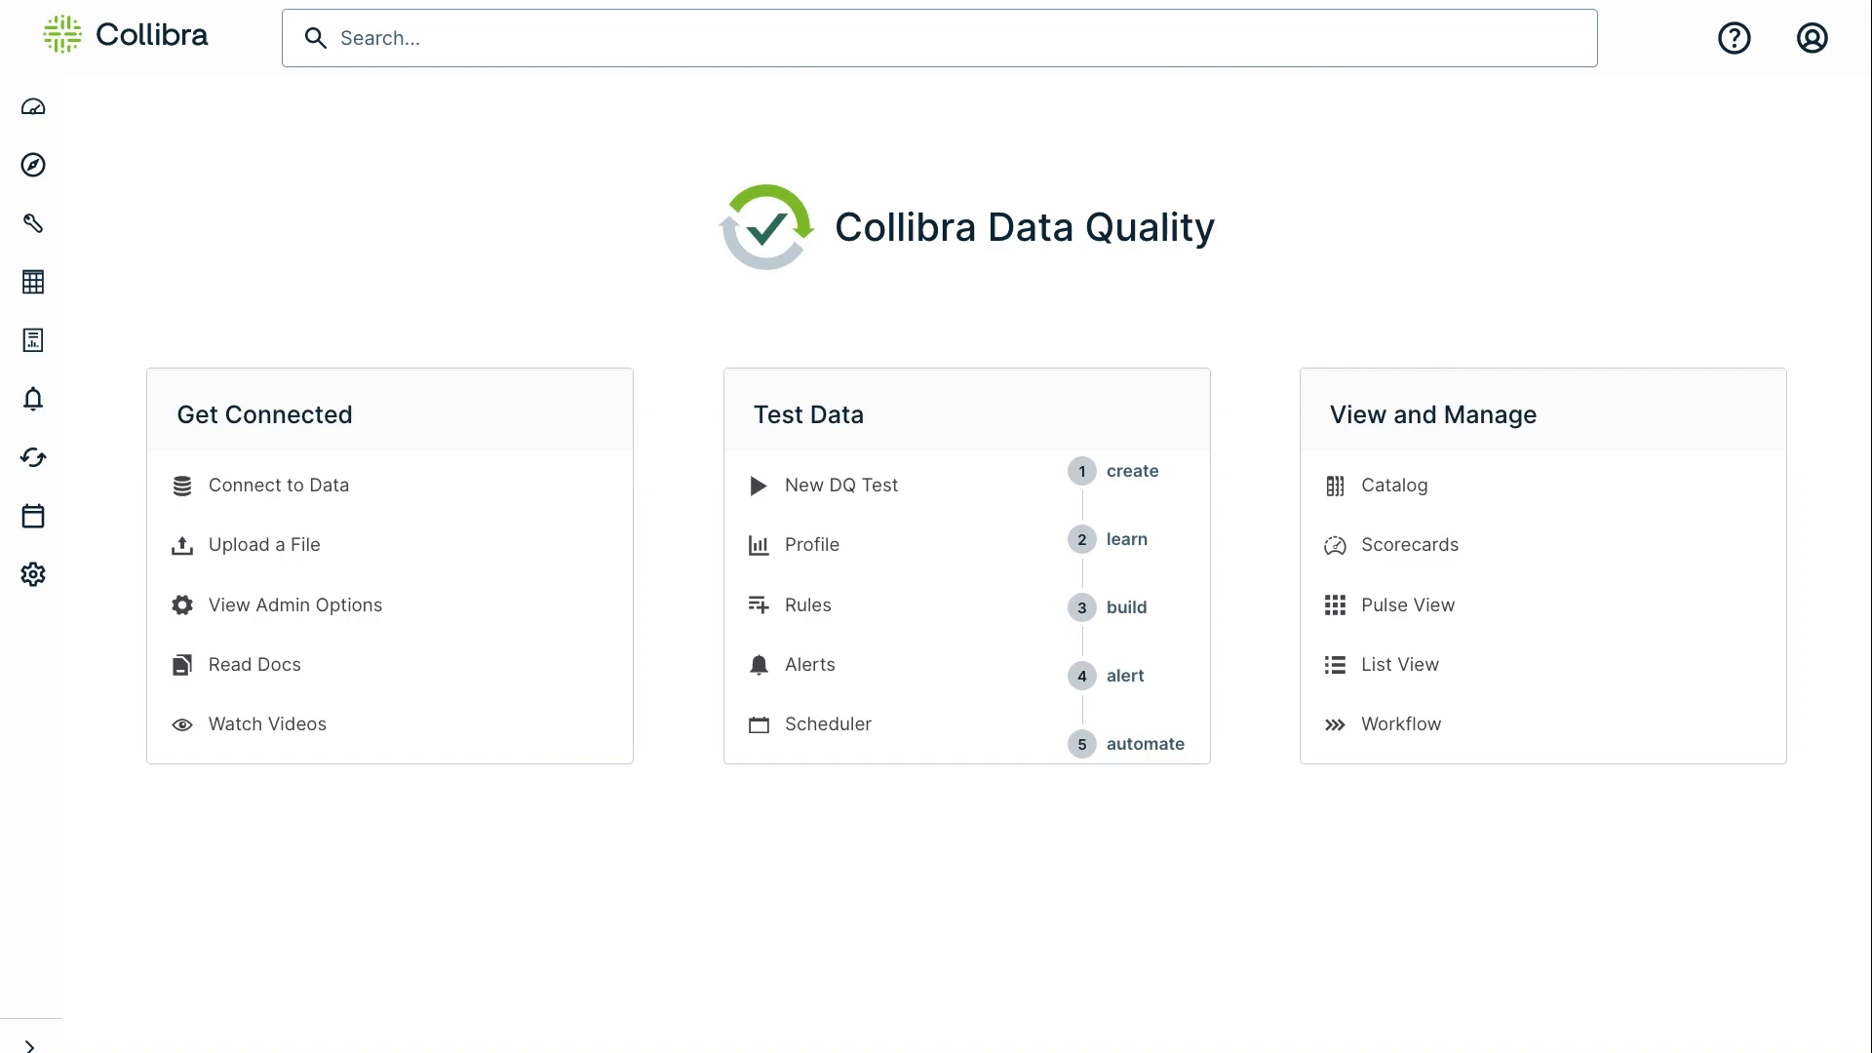
- Start a new DQ test for the SALES_DATA table from the home page
click(33, 165)
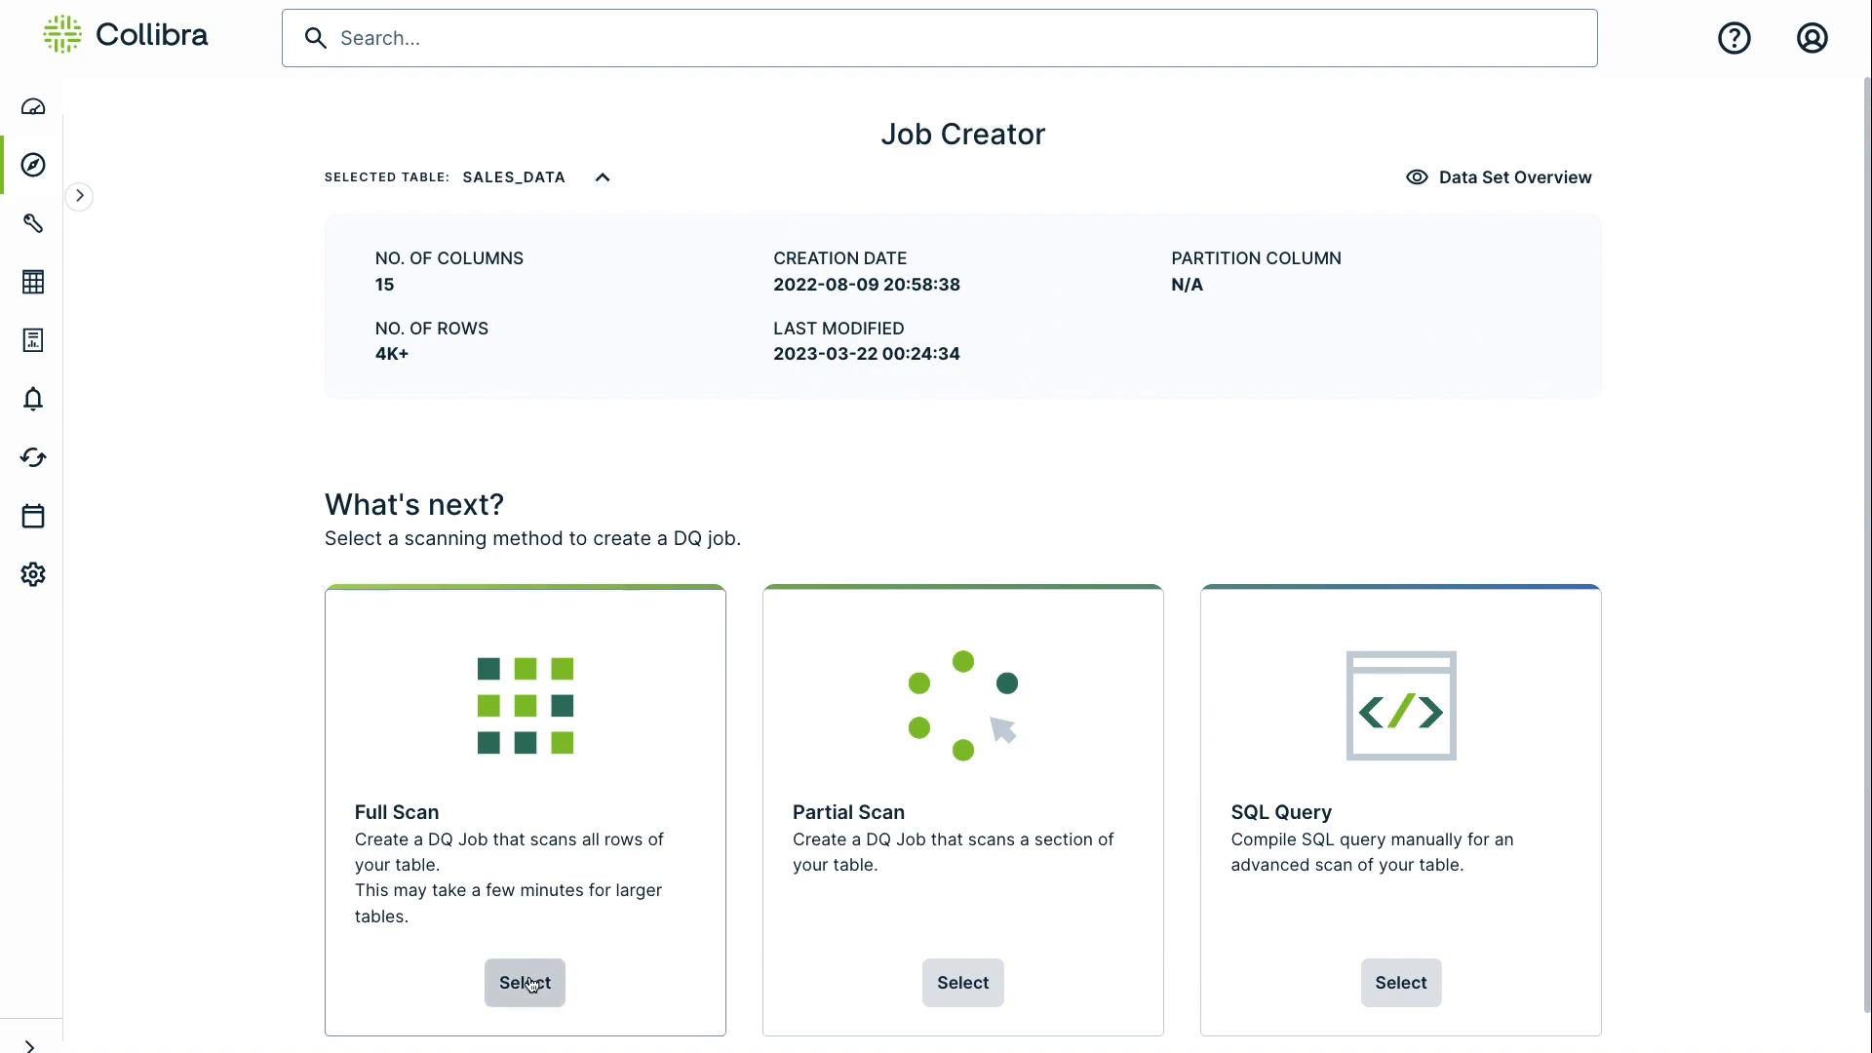
- Run a Full Scan job and view its Behavior results scoring 100
click(523, 982)
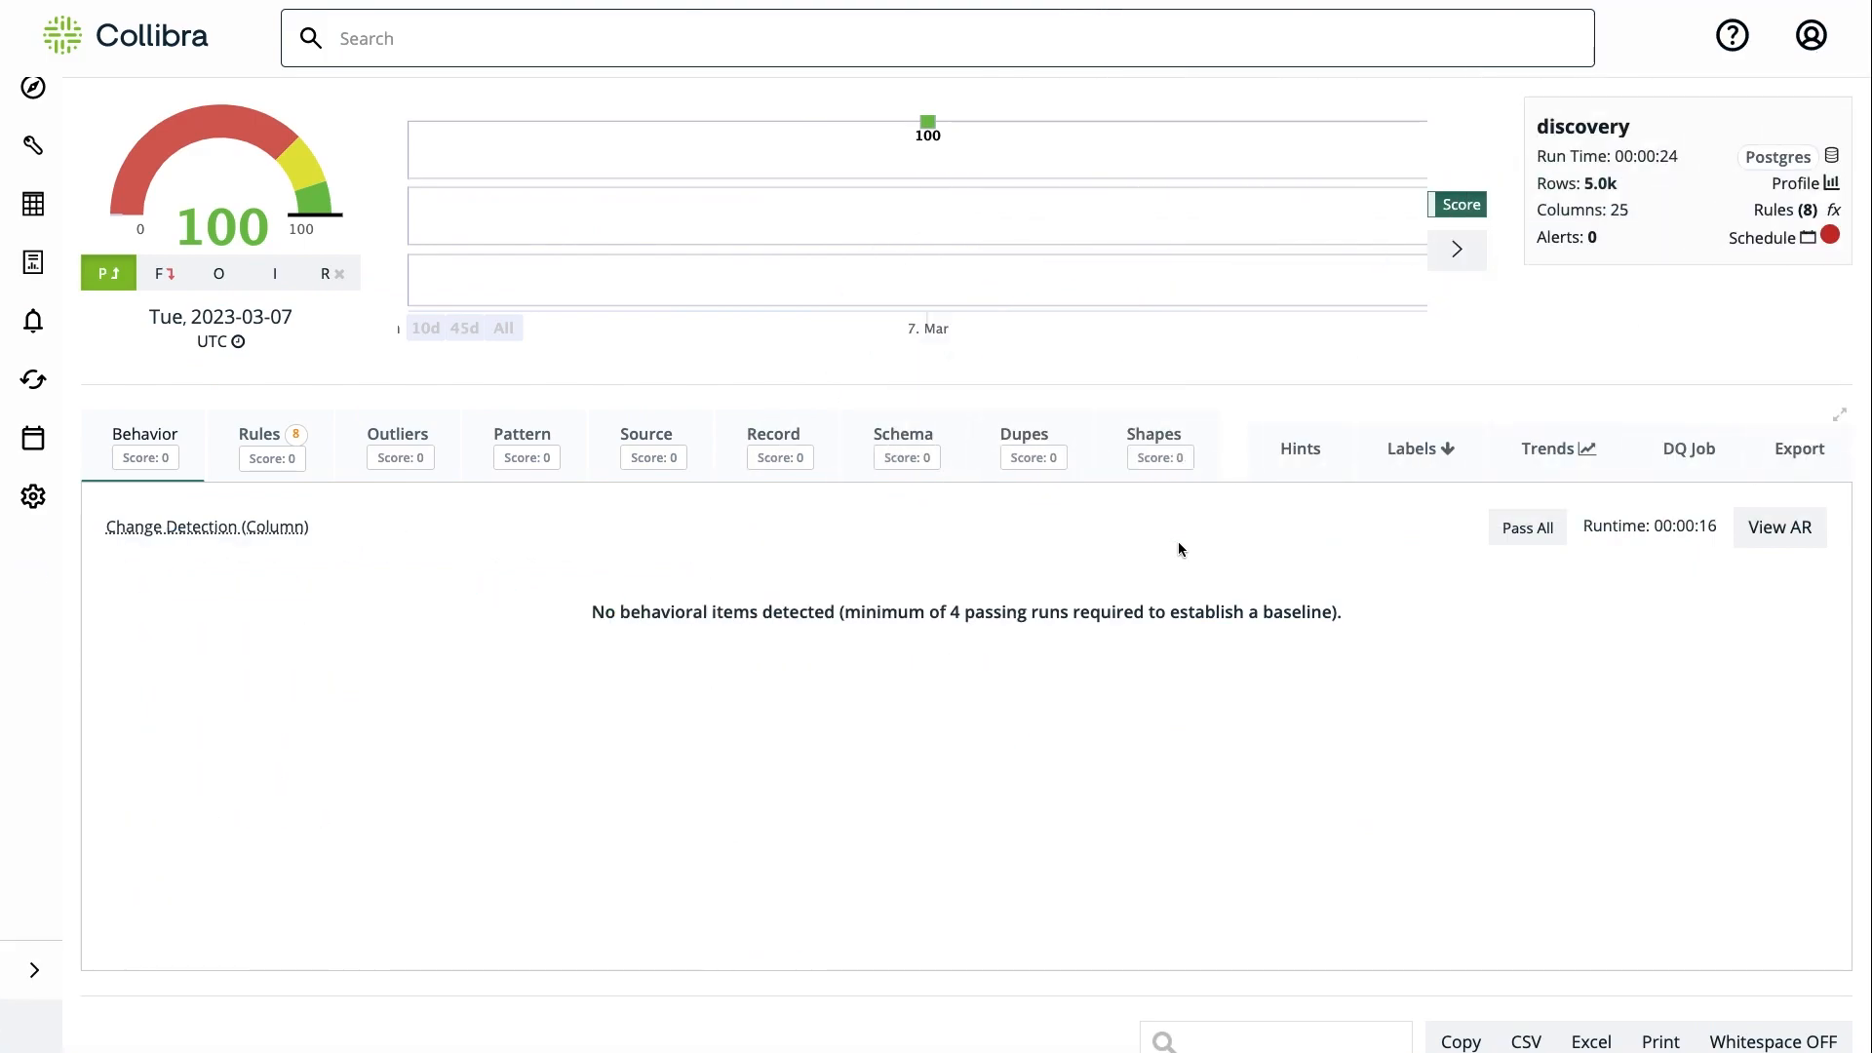
click(33, 968)
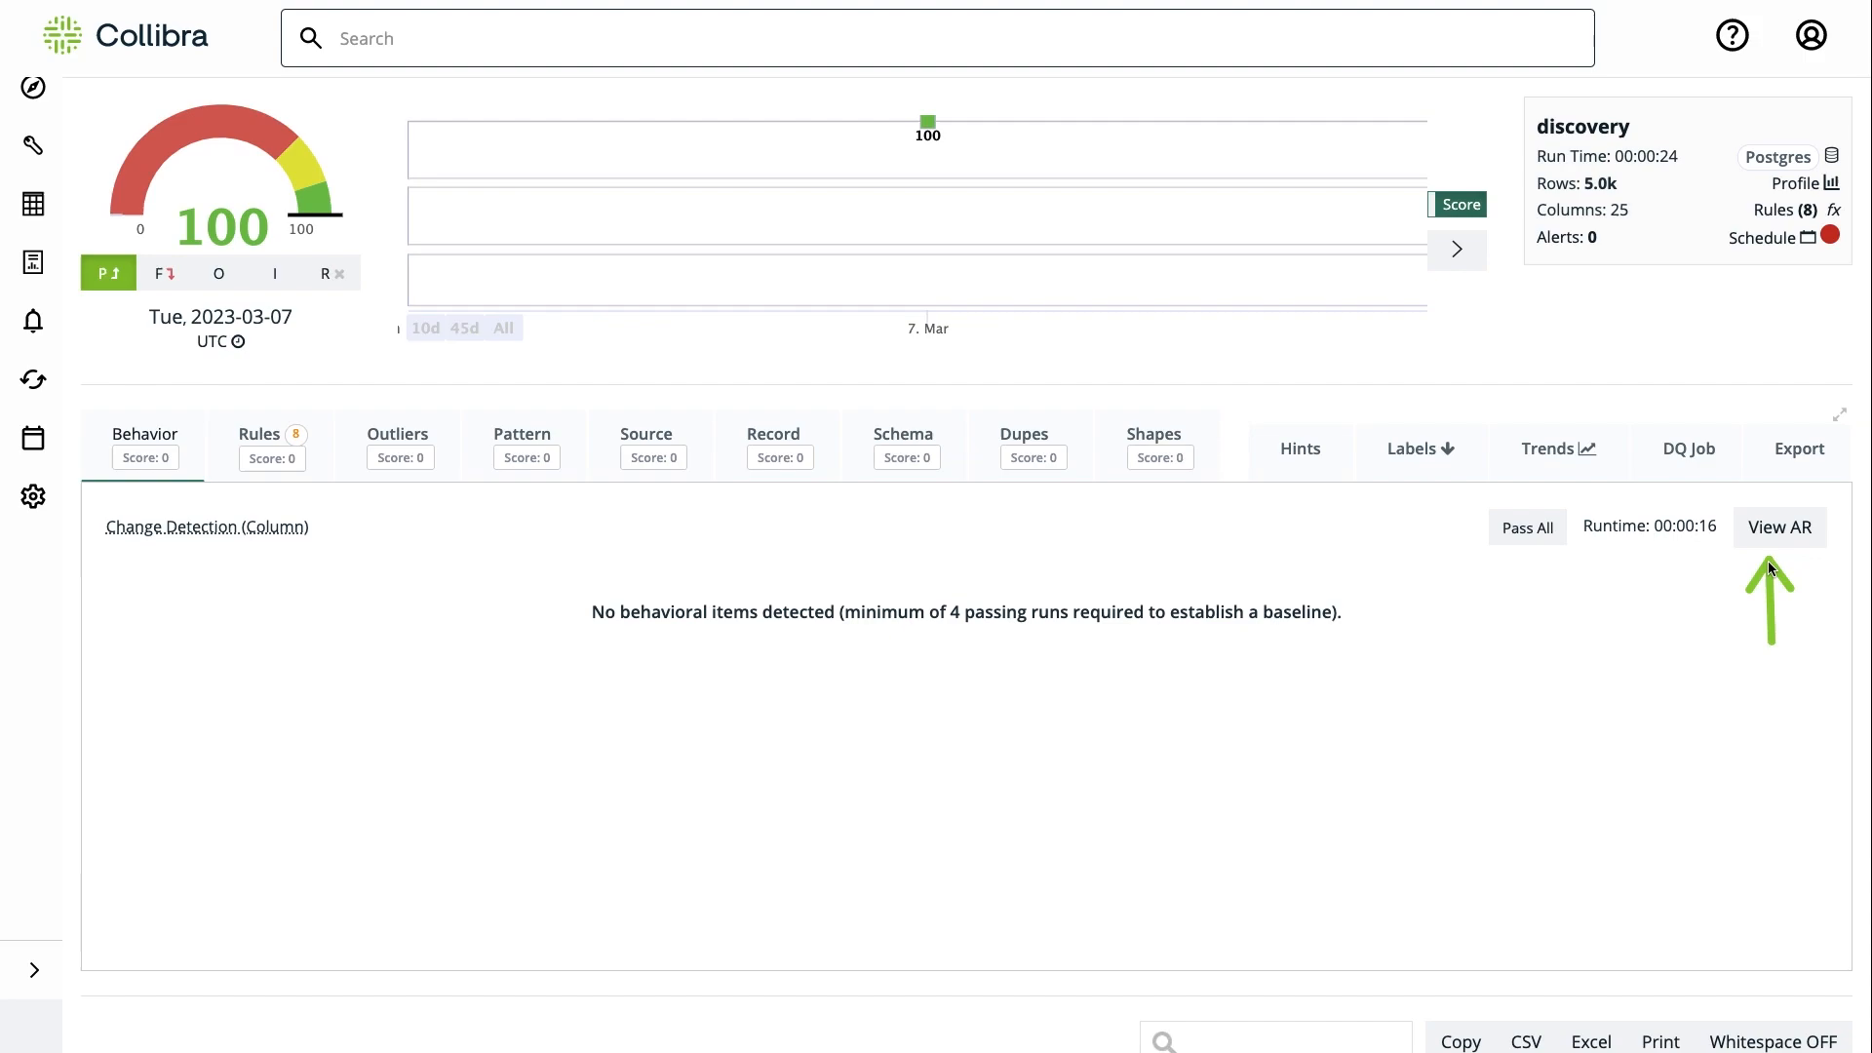
click(1777, 526)
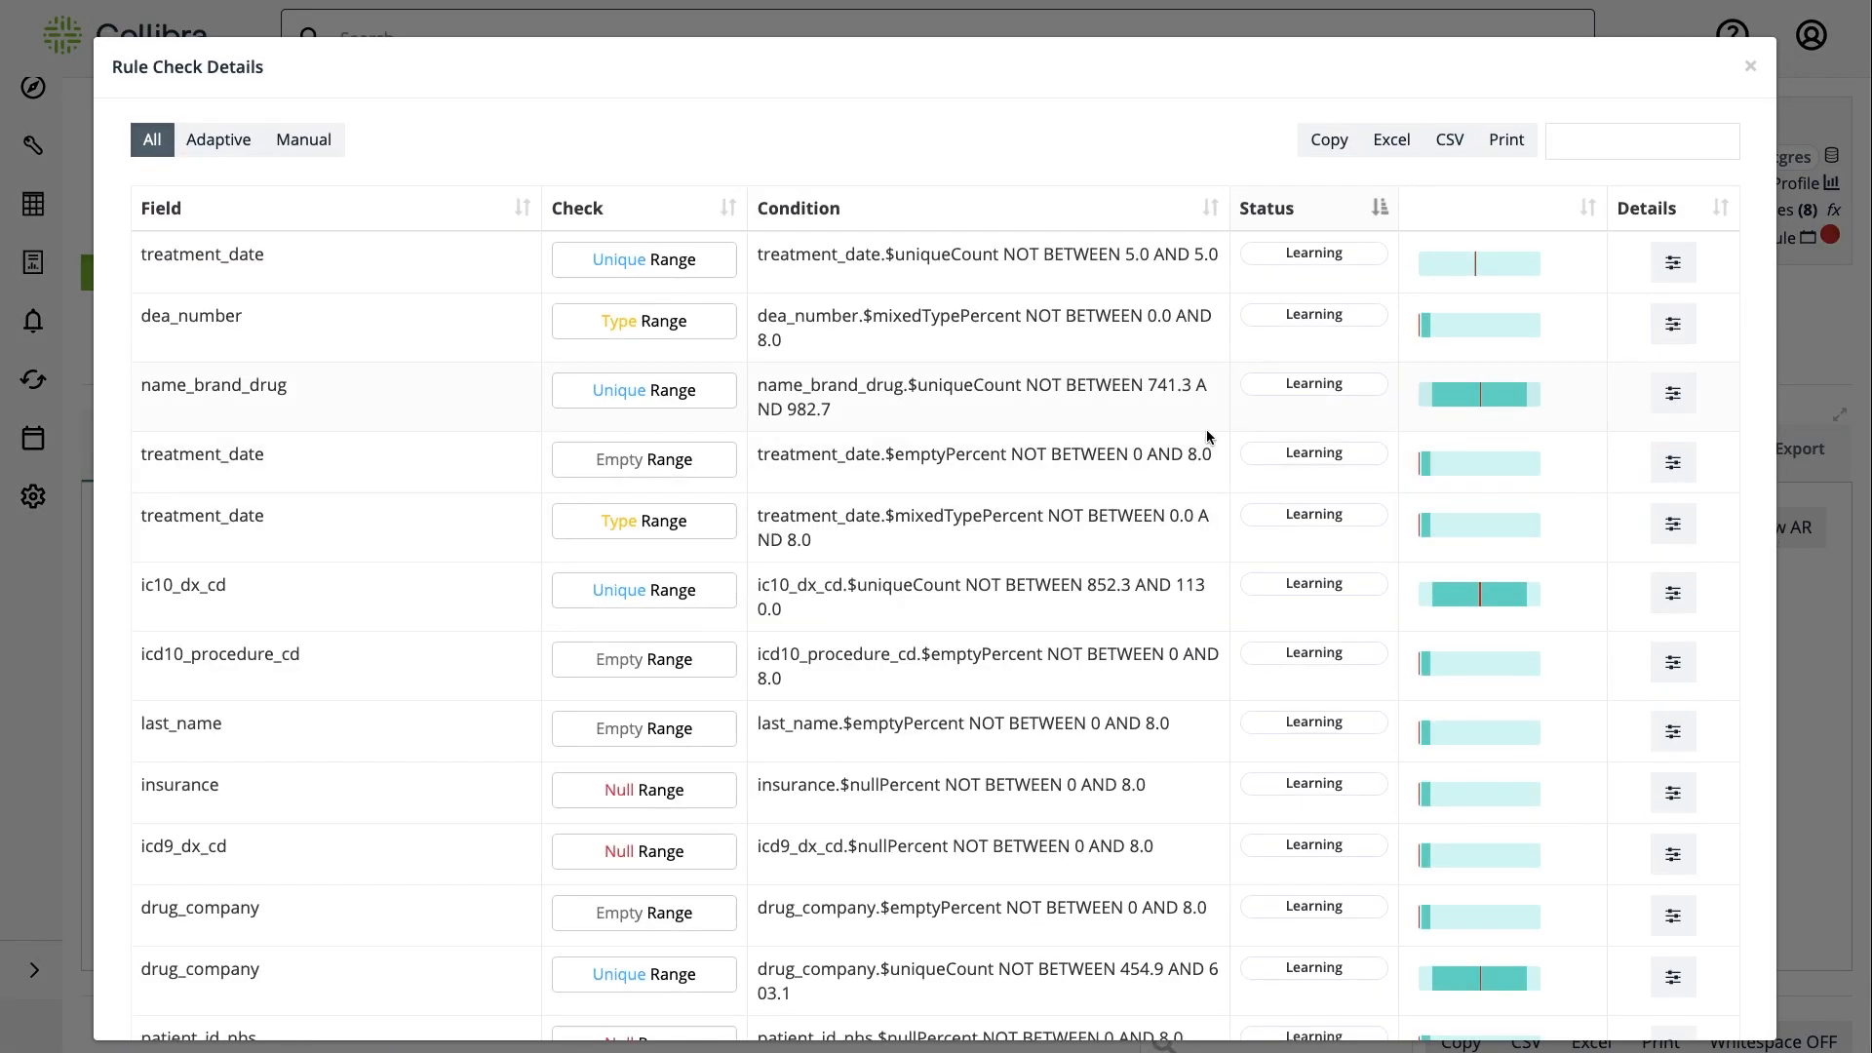
scroll(down, 3)
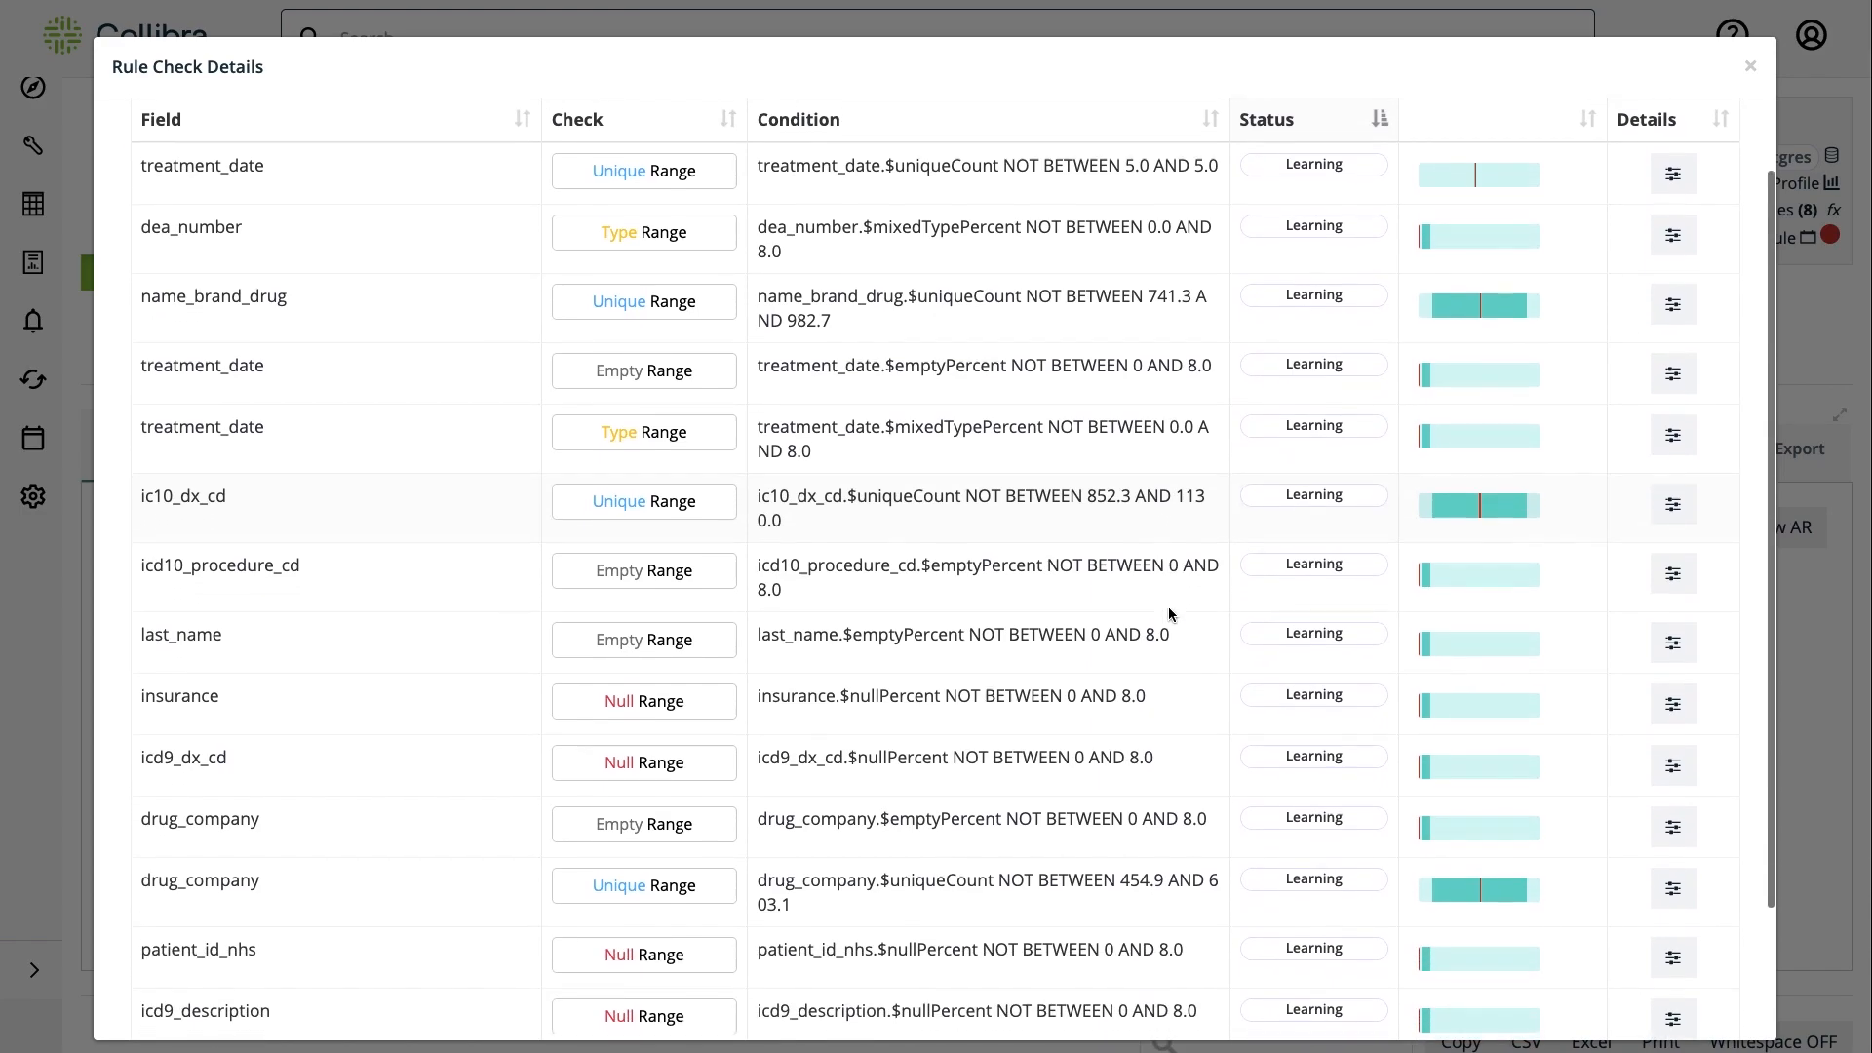
scroll(down, 3)
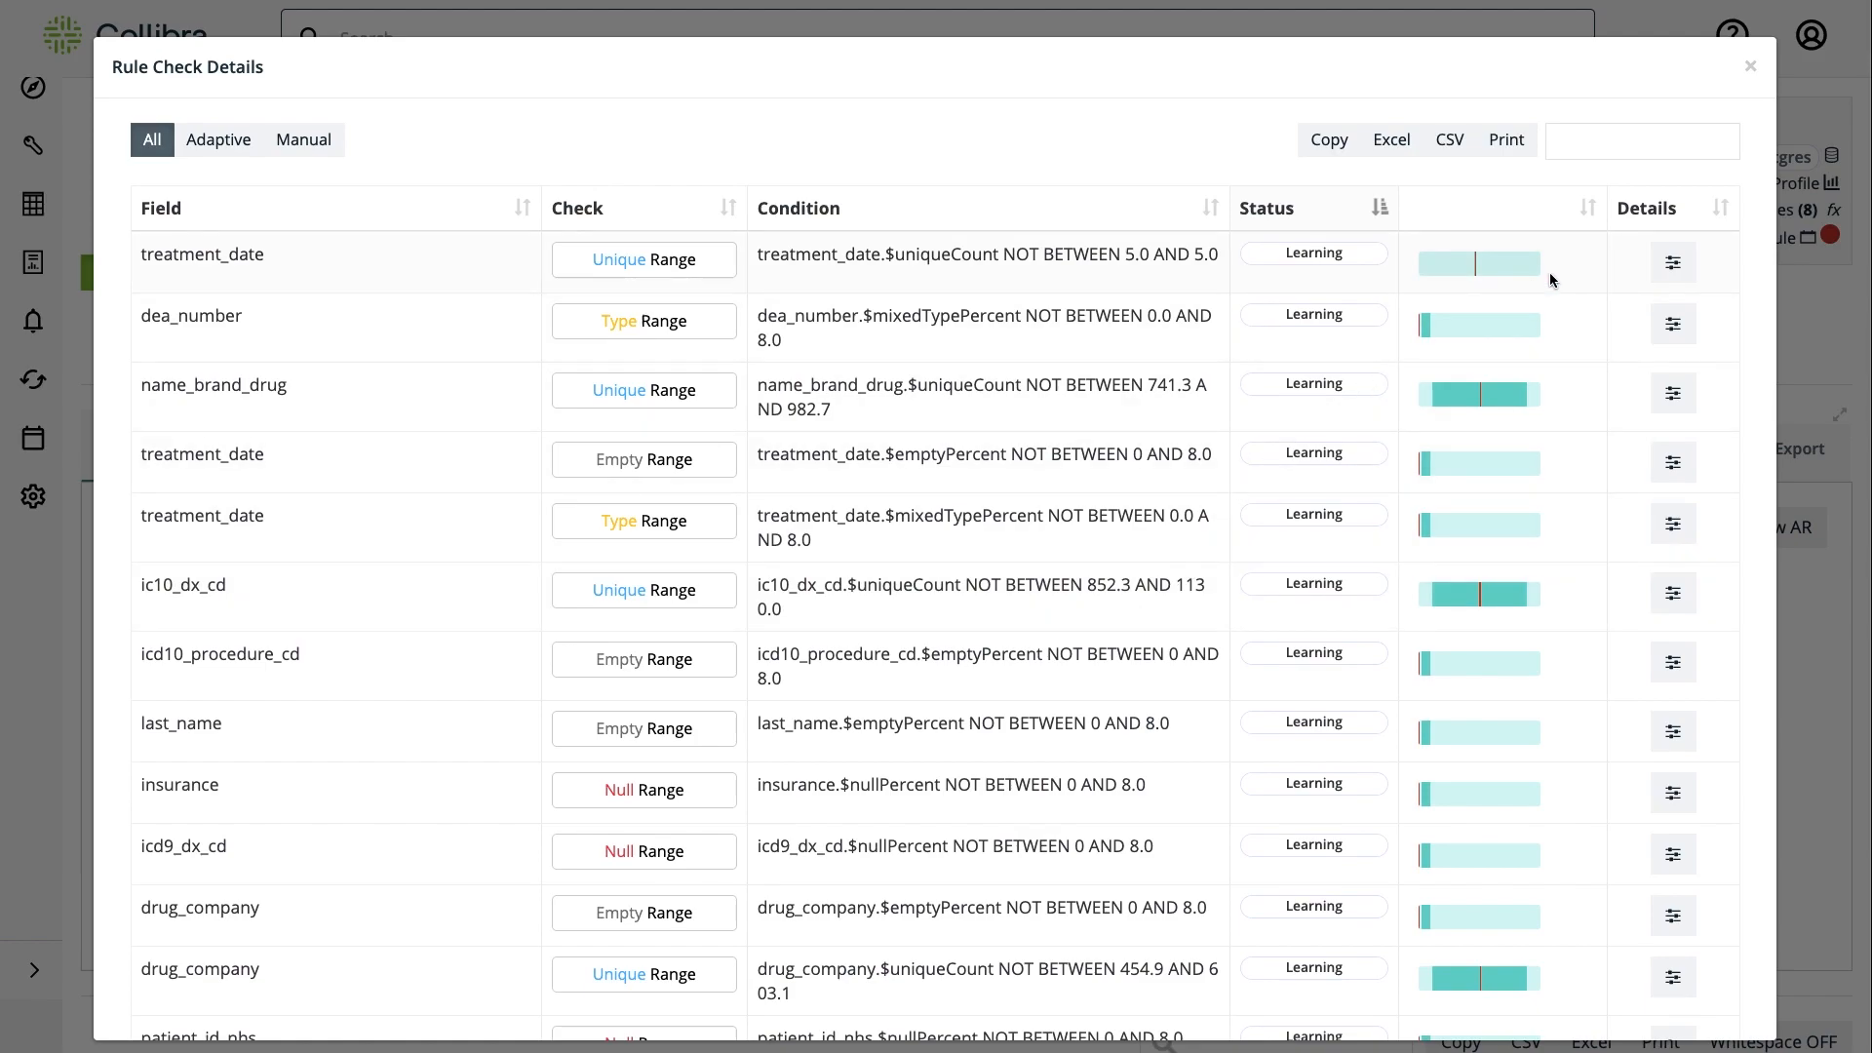
click(1673, 261)
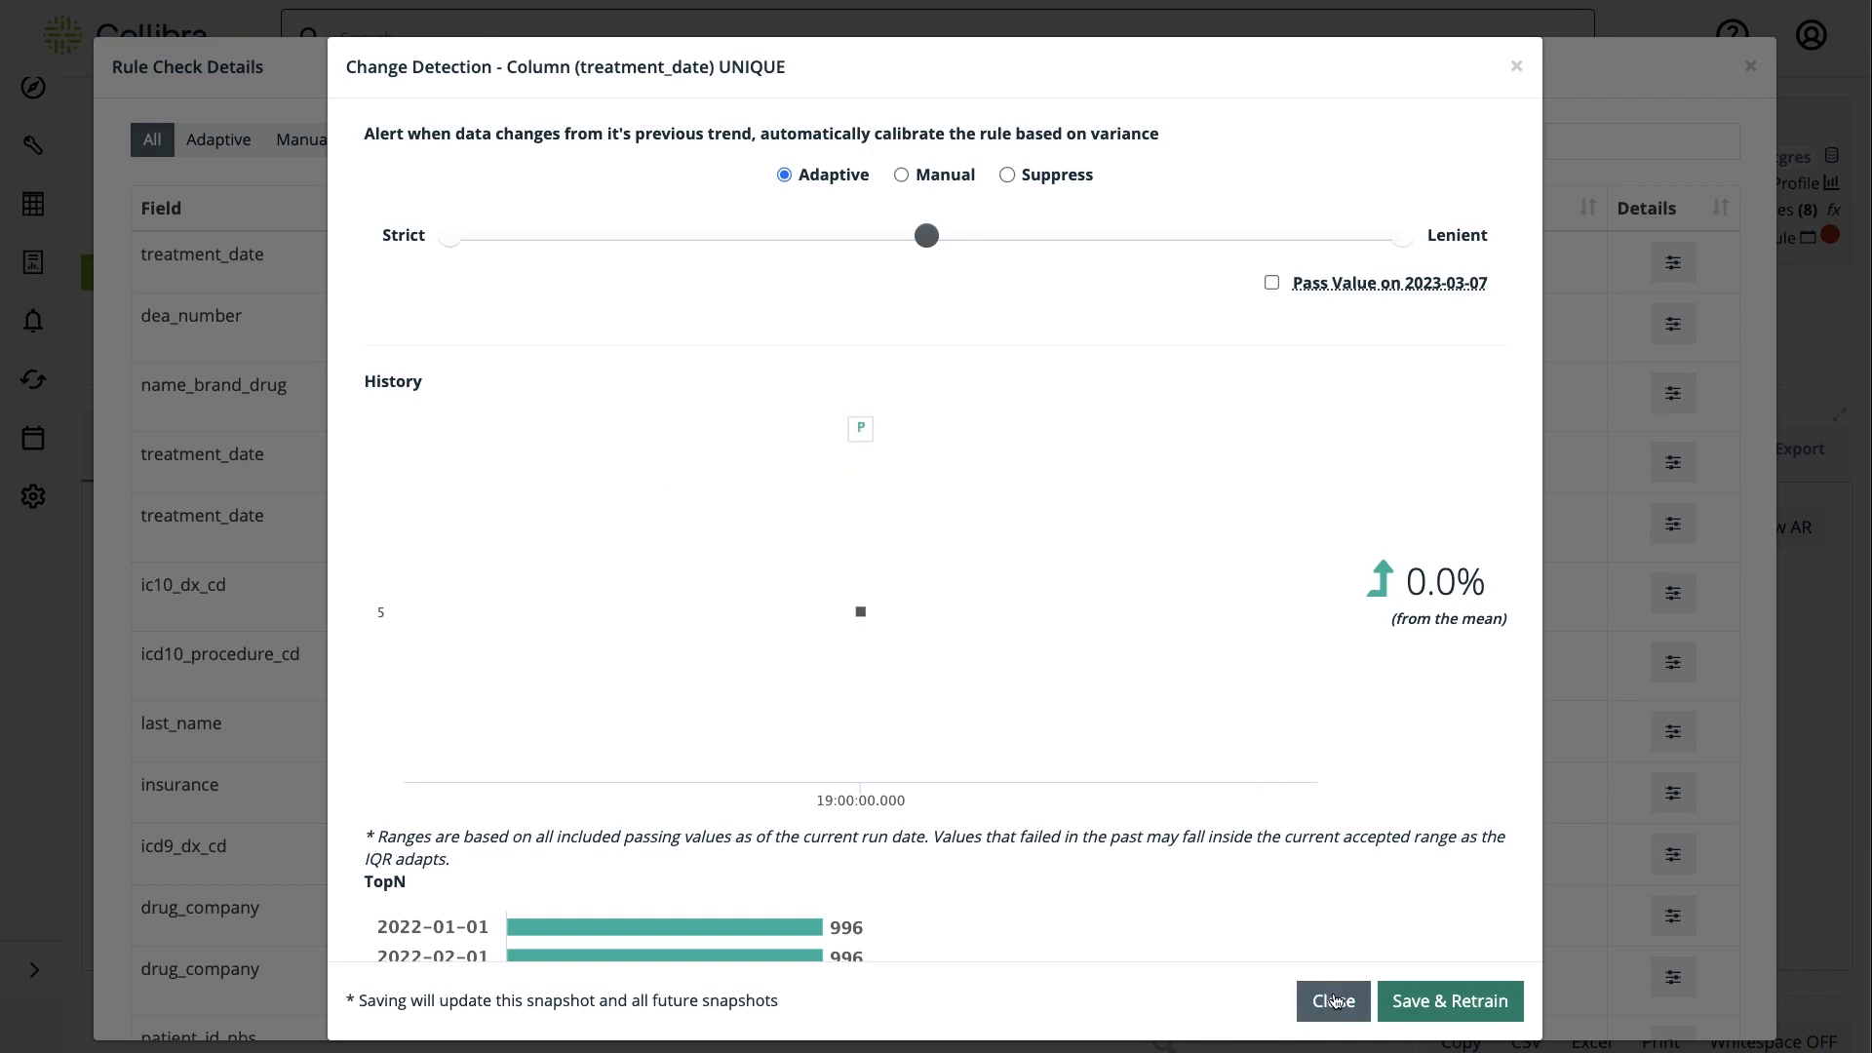
click(1333, 1000)
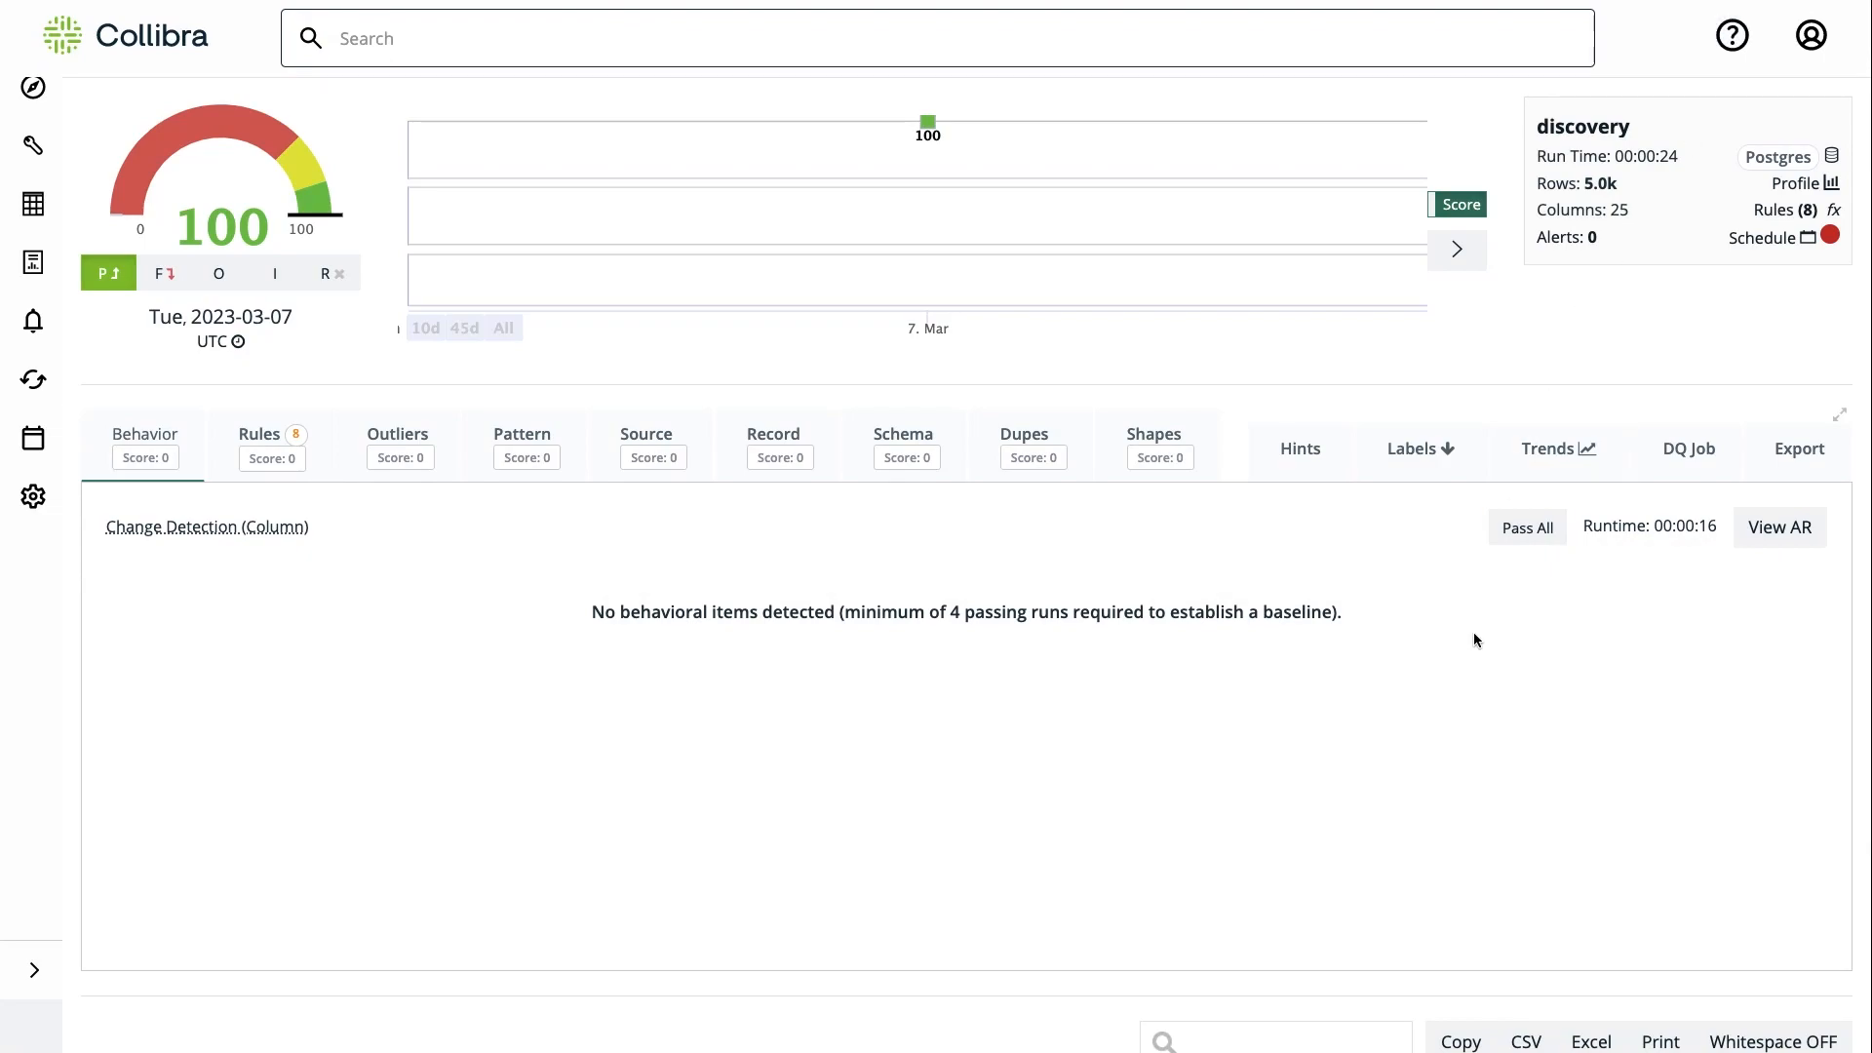
mouse_move(284, 490)
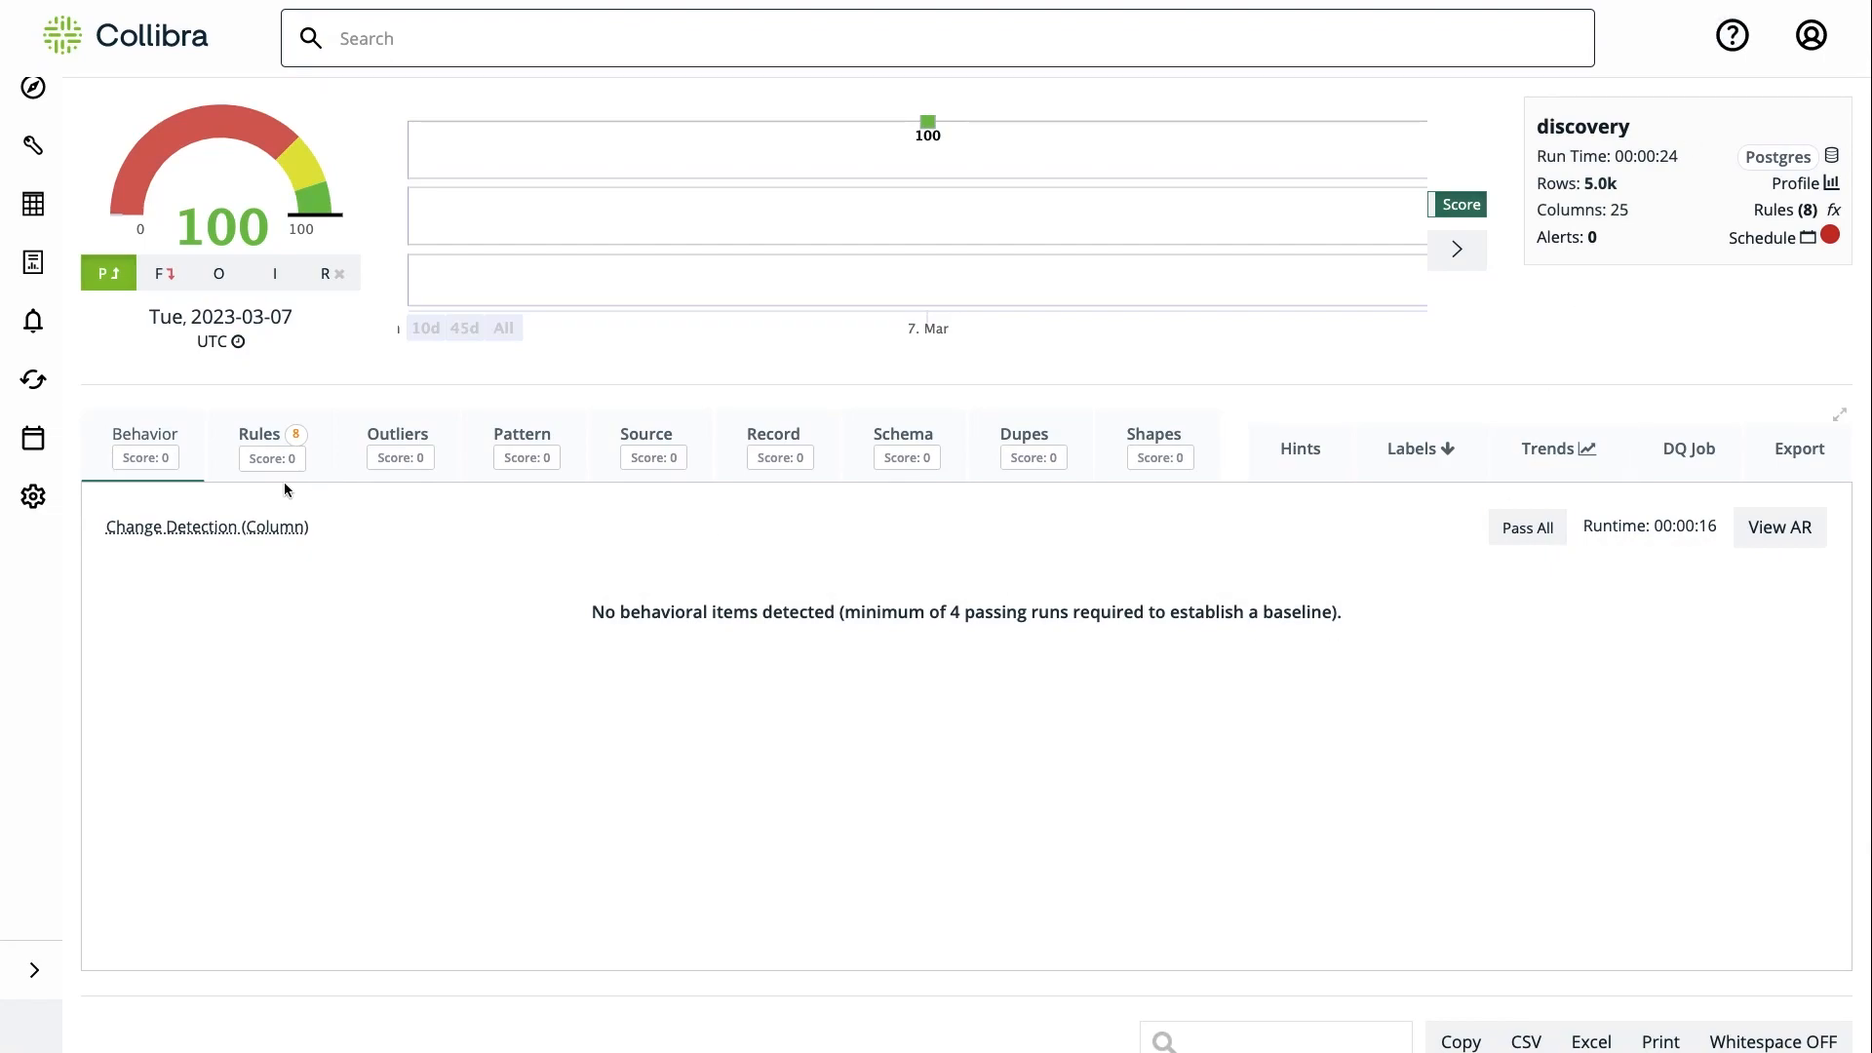
- View the discovery job's rule results, with ICD9 and FDA NDC checks breaking
click(258, 436)
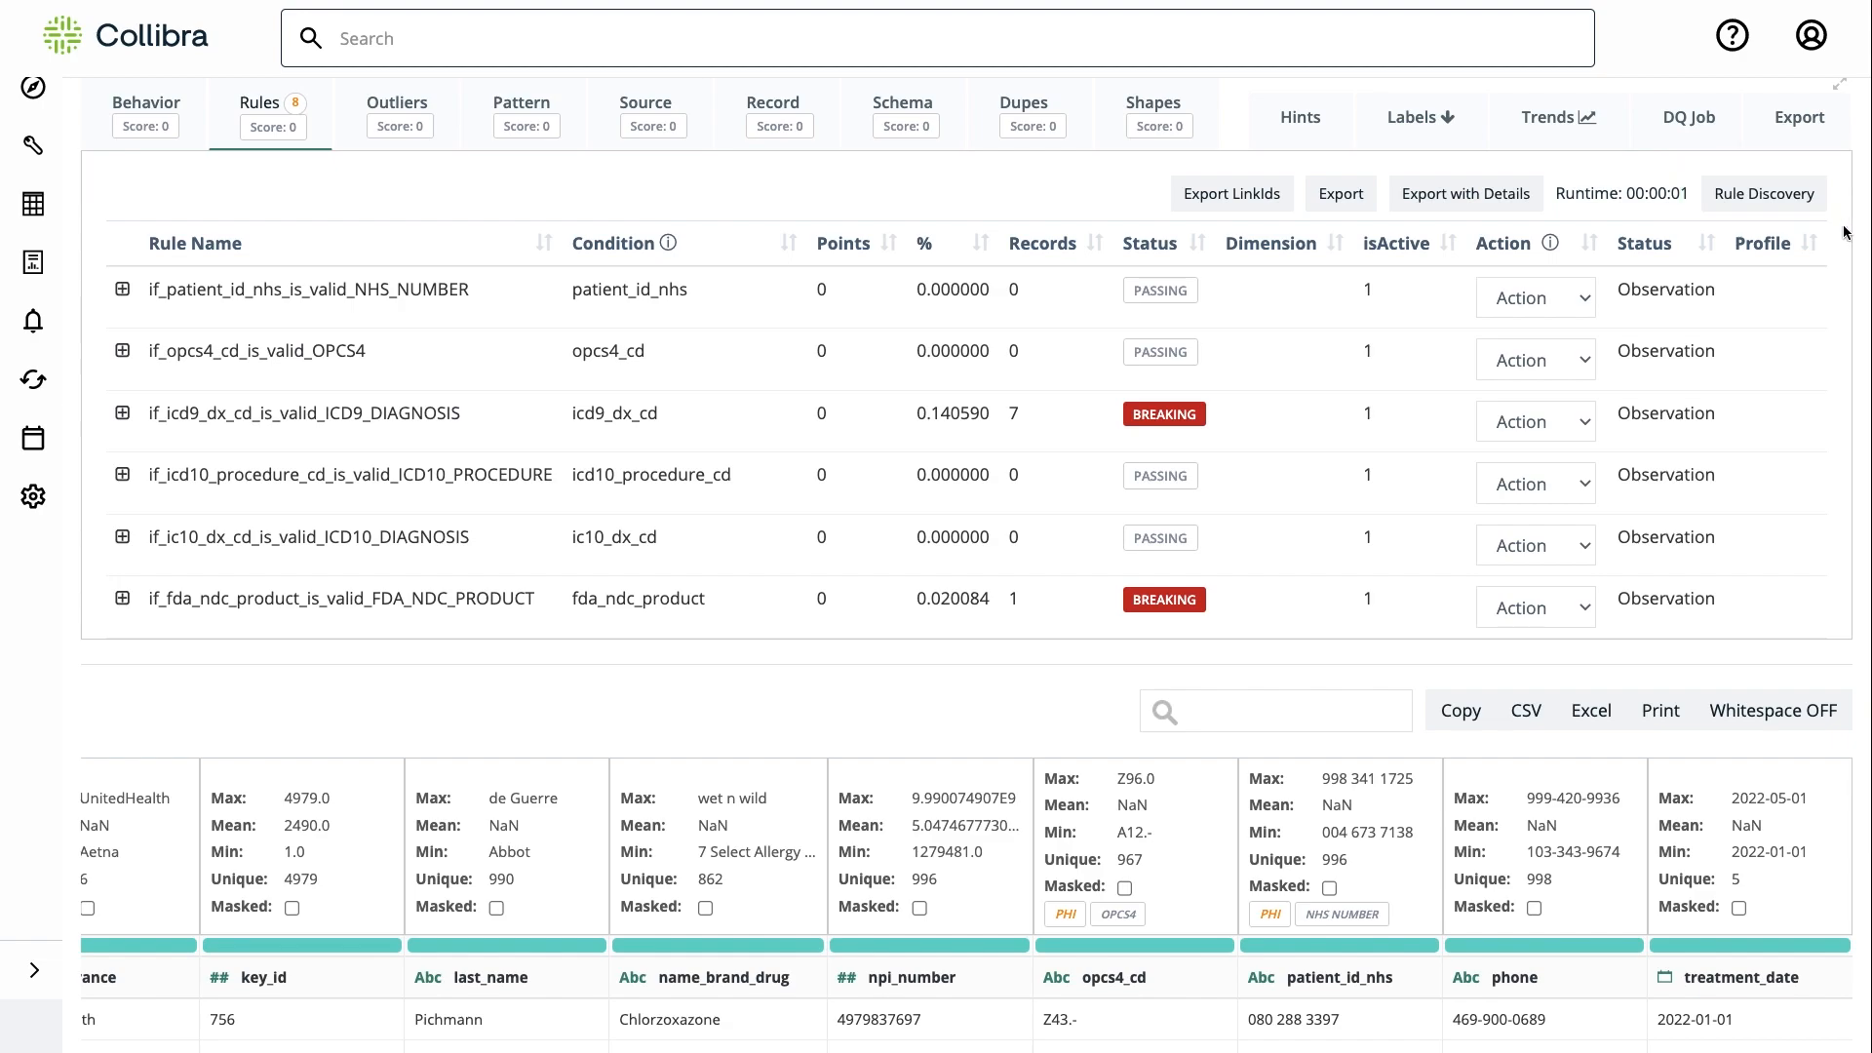
mouse_move(1857, 234)
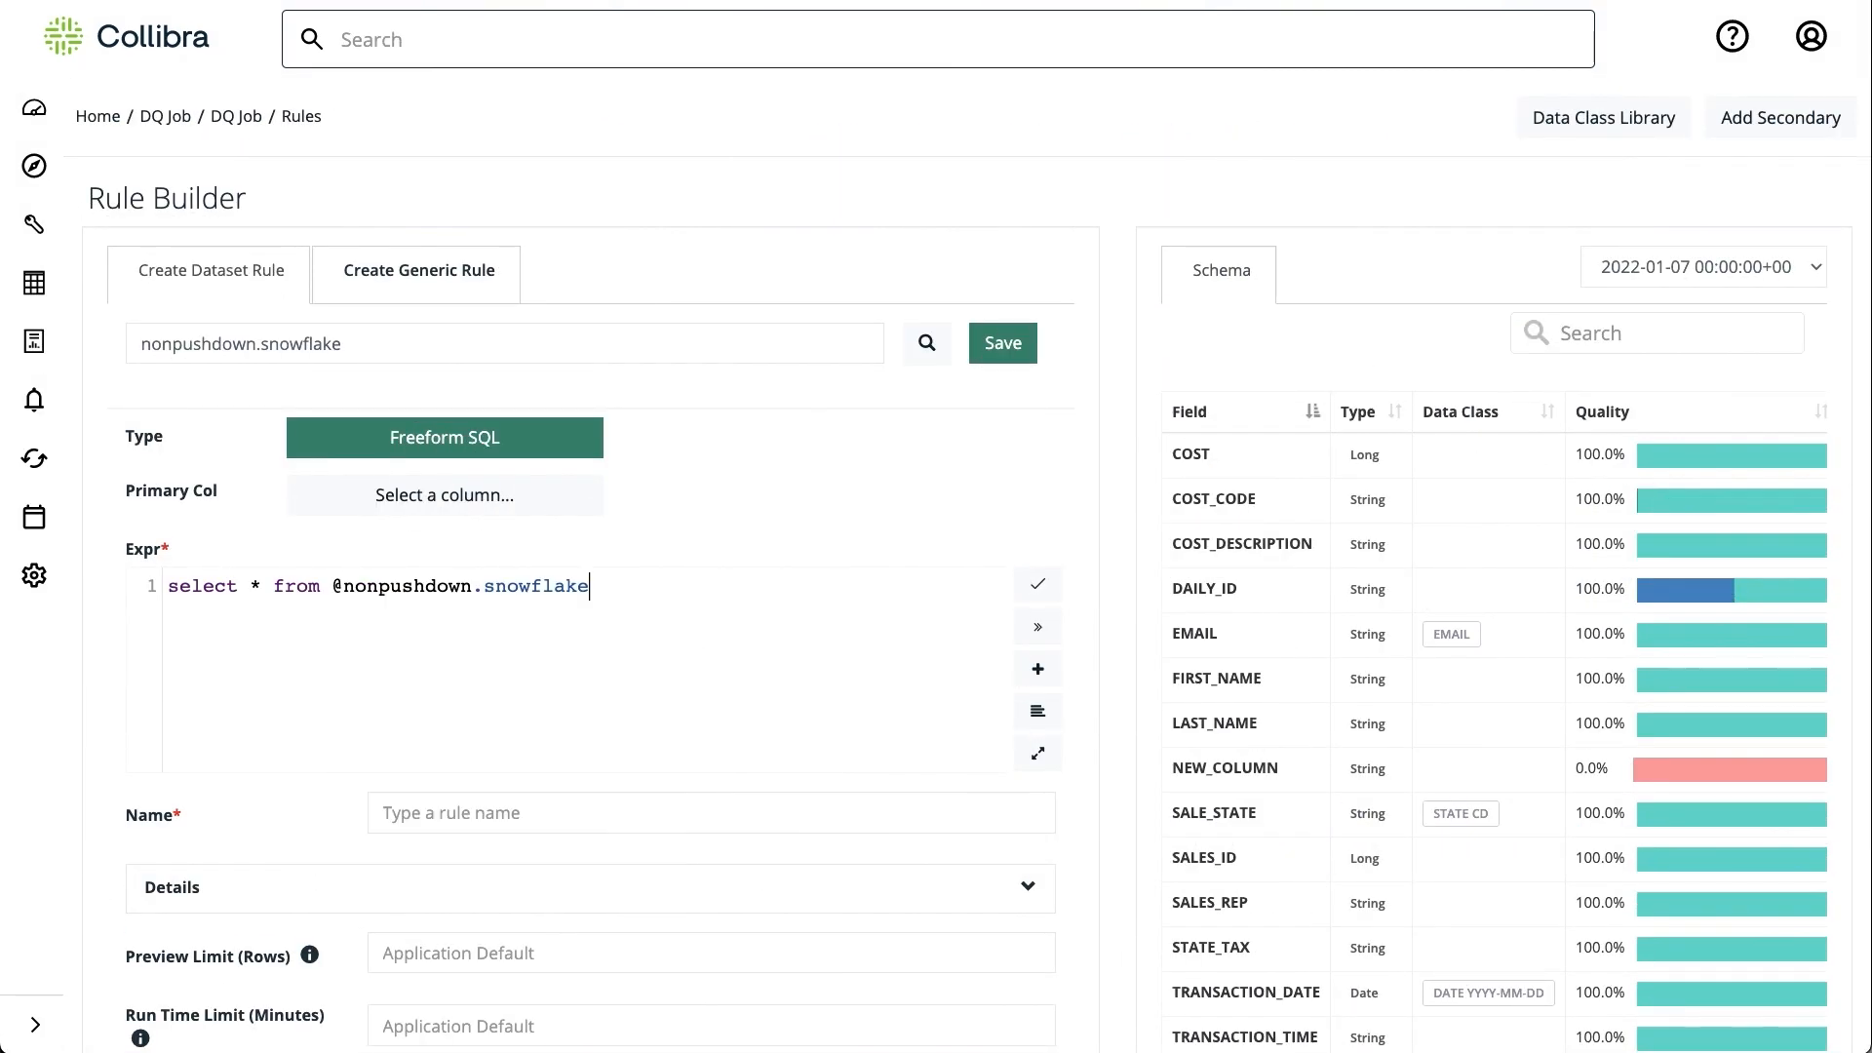
- Add the filter where SALES_REP = 'John' & SALE_STATE = 'NY' to the query
text(where SALES_REP = 'John')
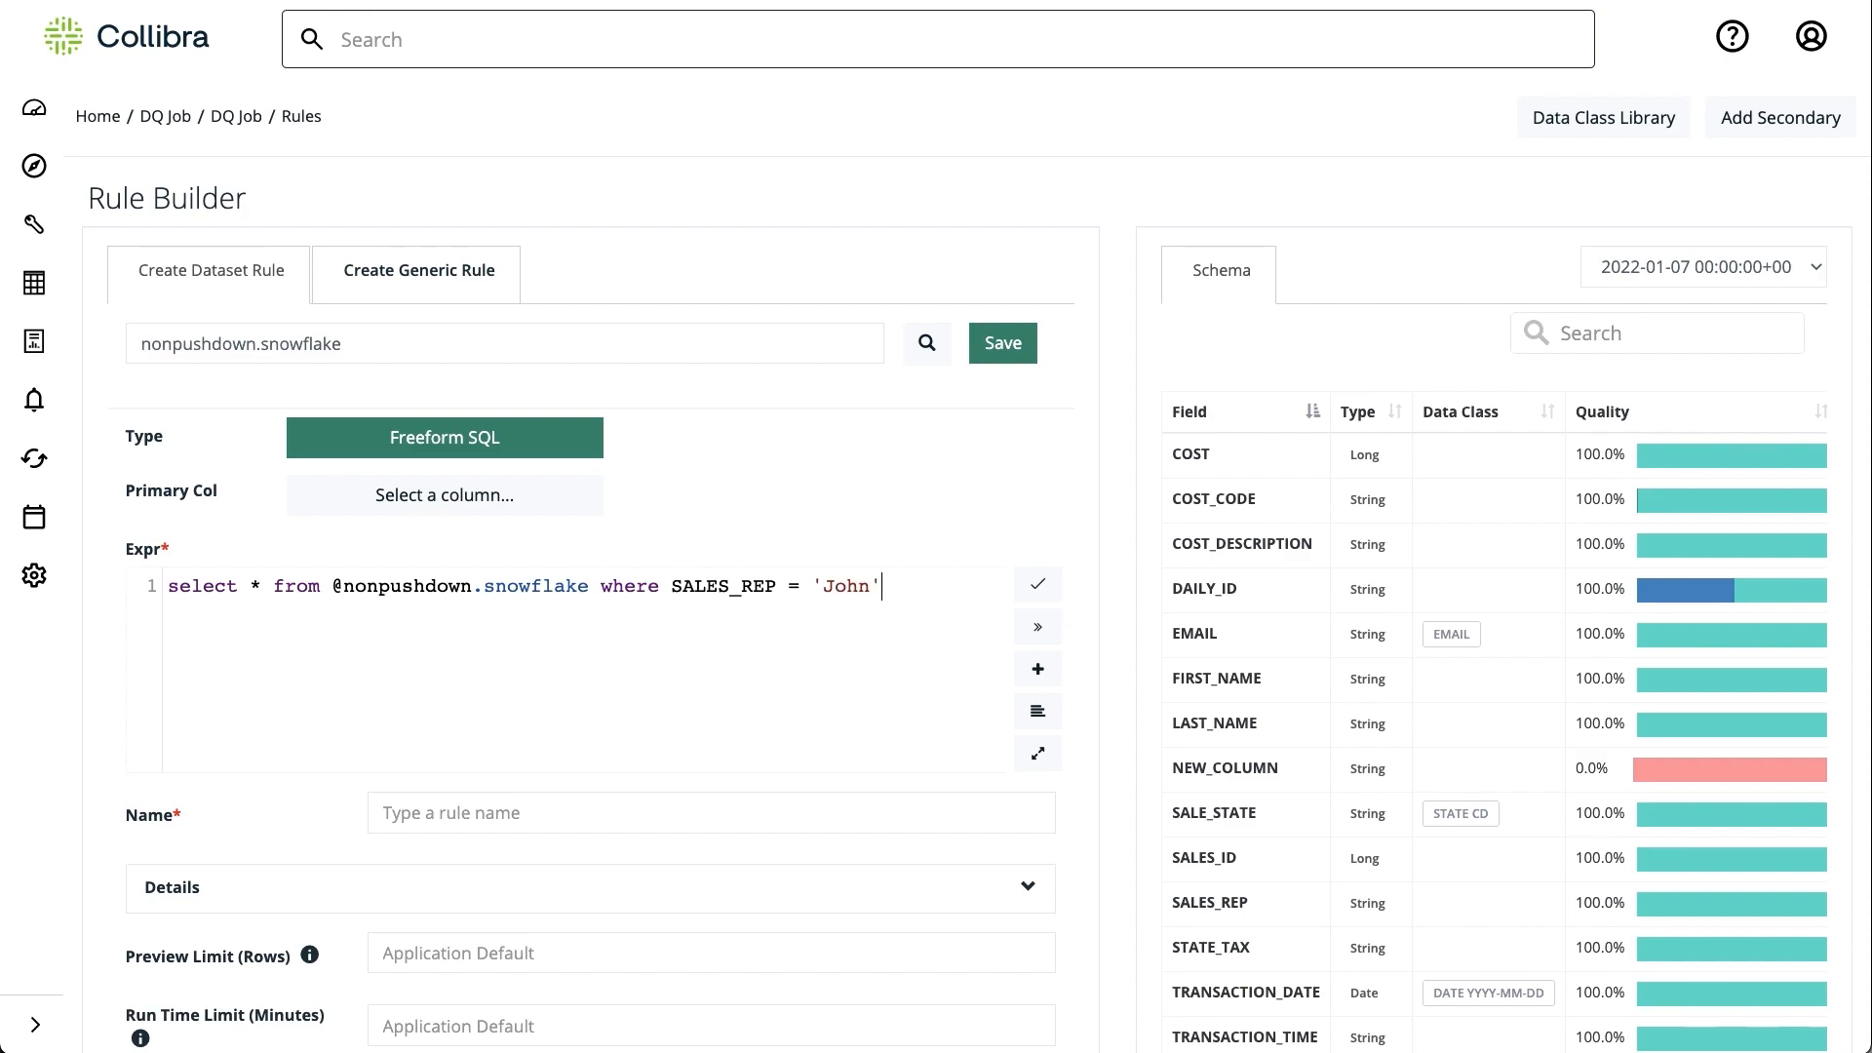
text(& SALE_STATE = 'NY')
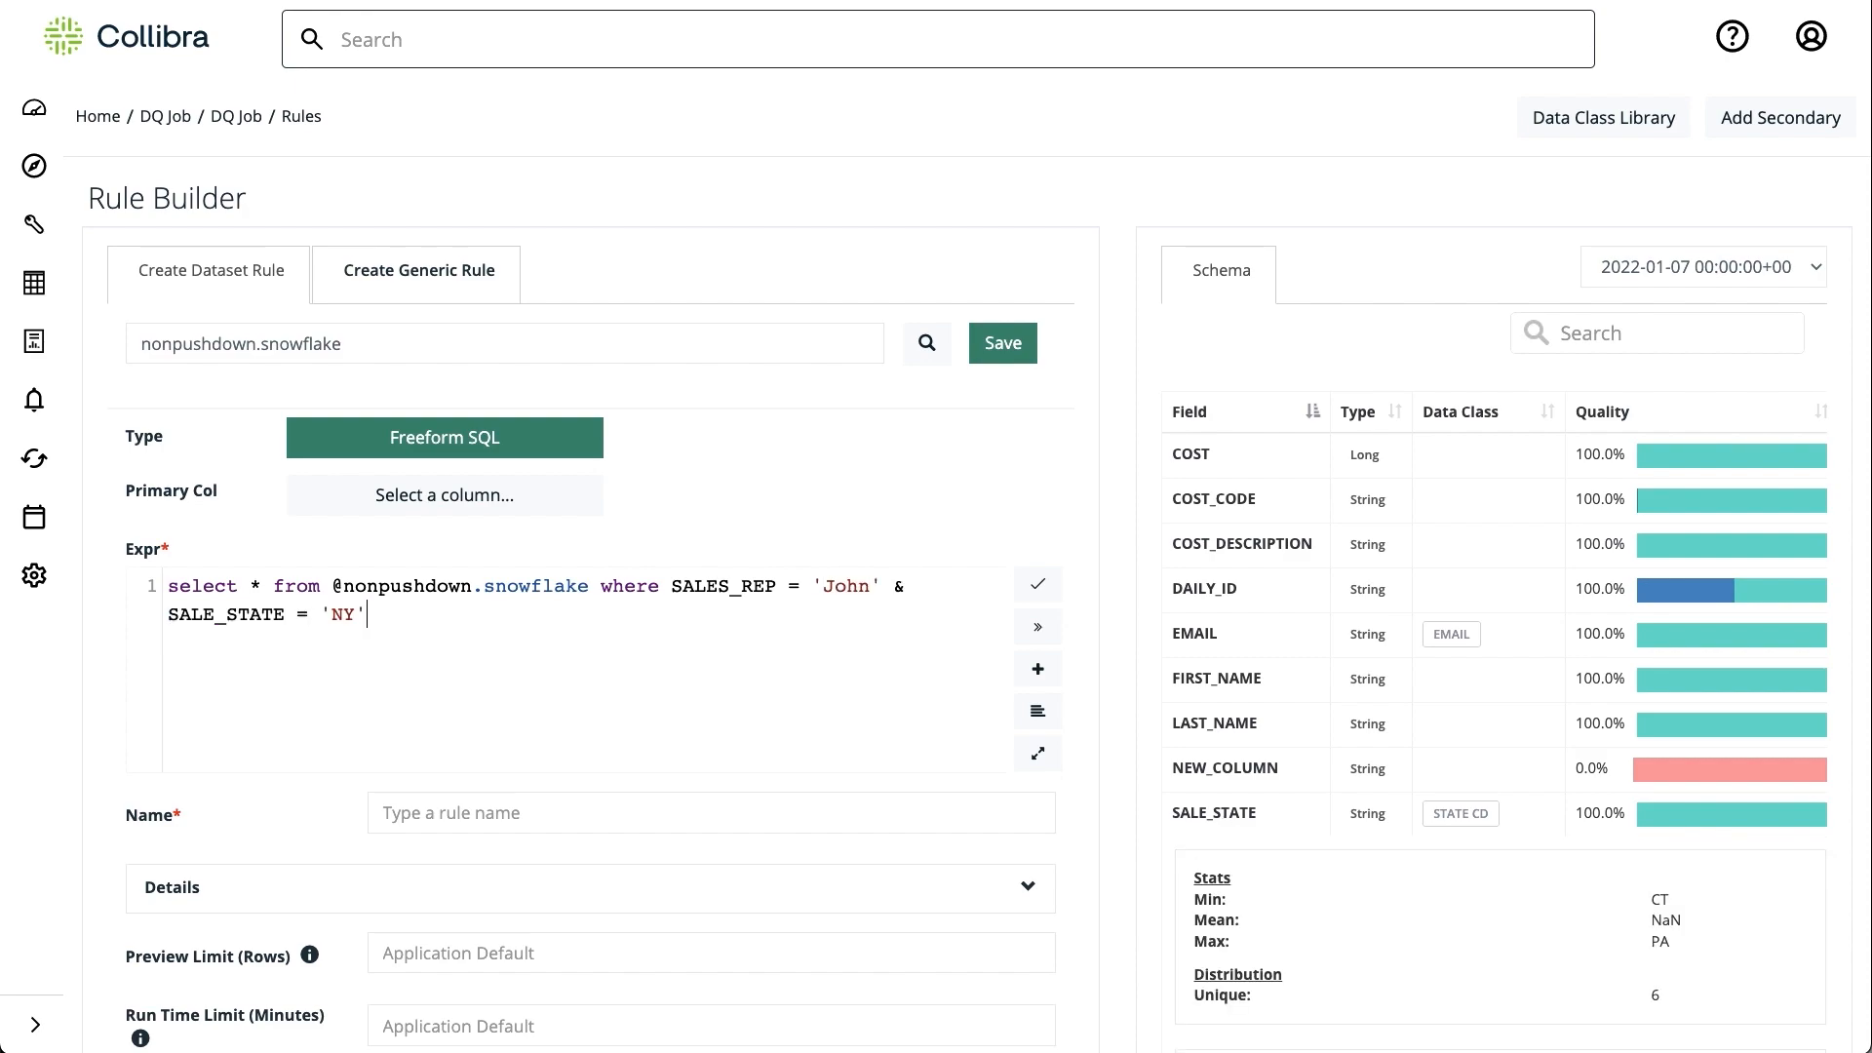